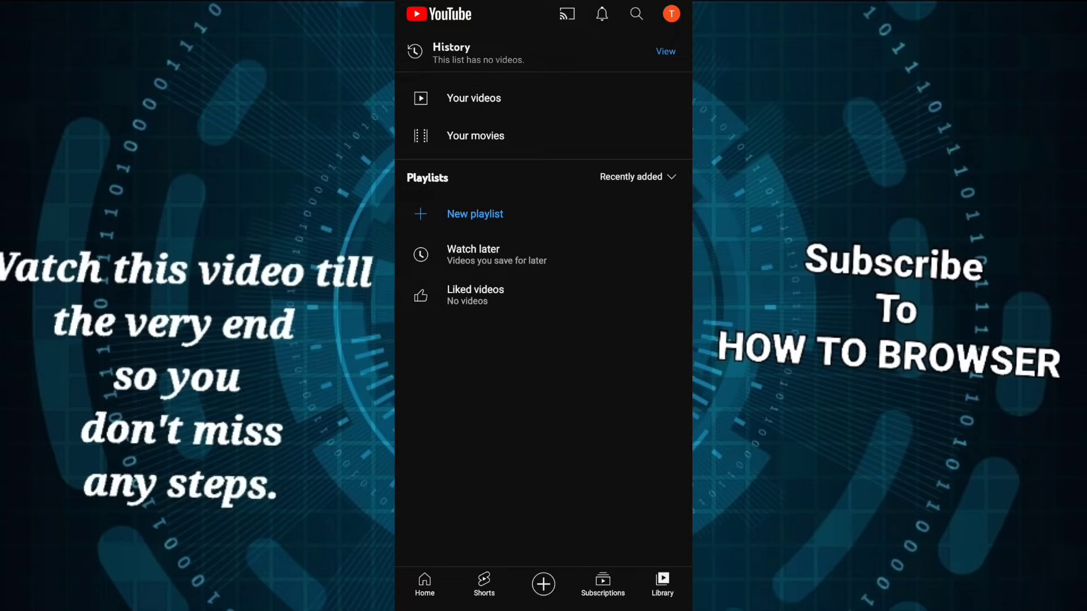
- Reach General settings via the account menu and bring up the Location country list
click(669, 13)
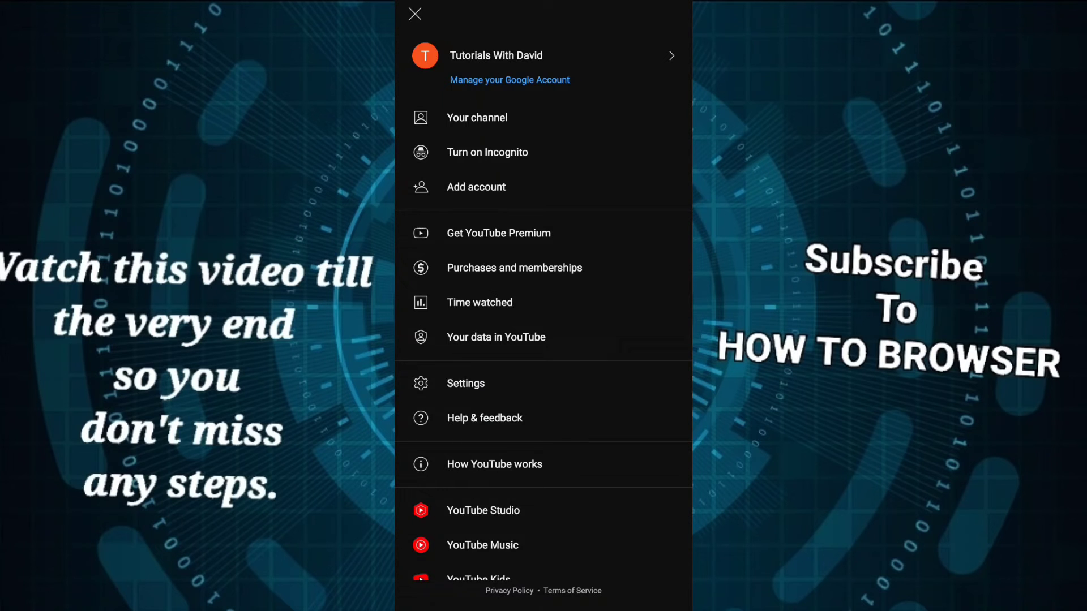
click(465, 384)
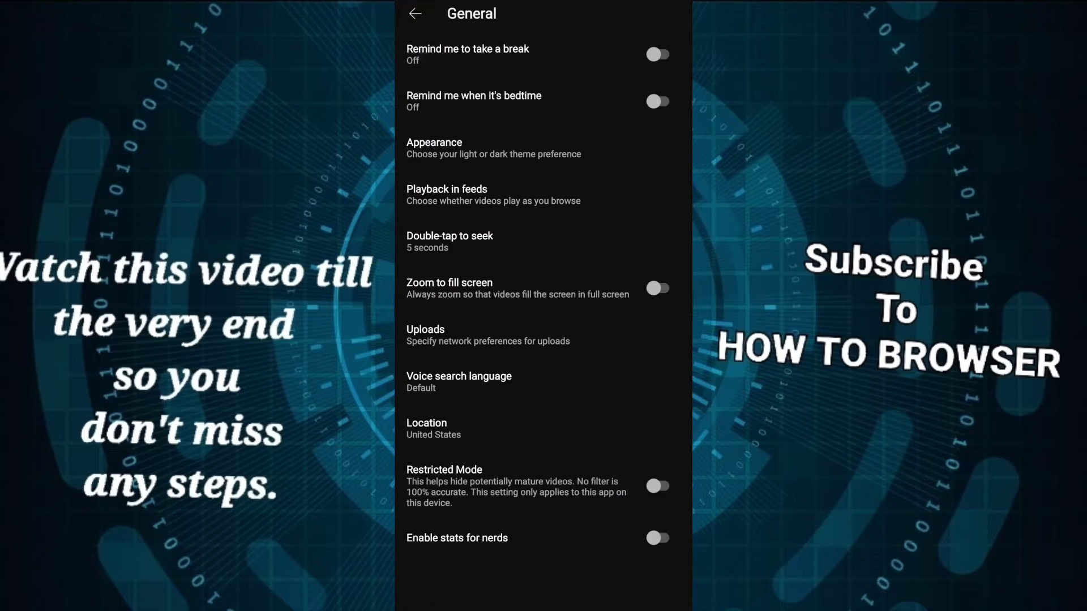
click(433, 428)
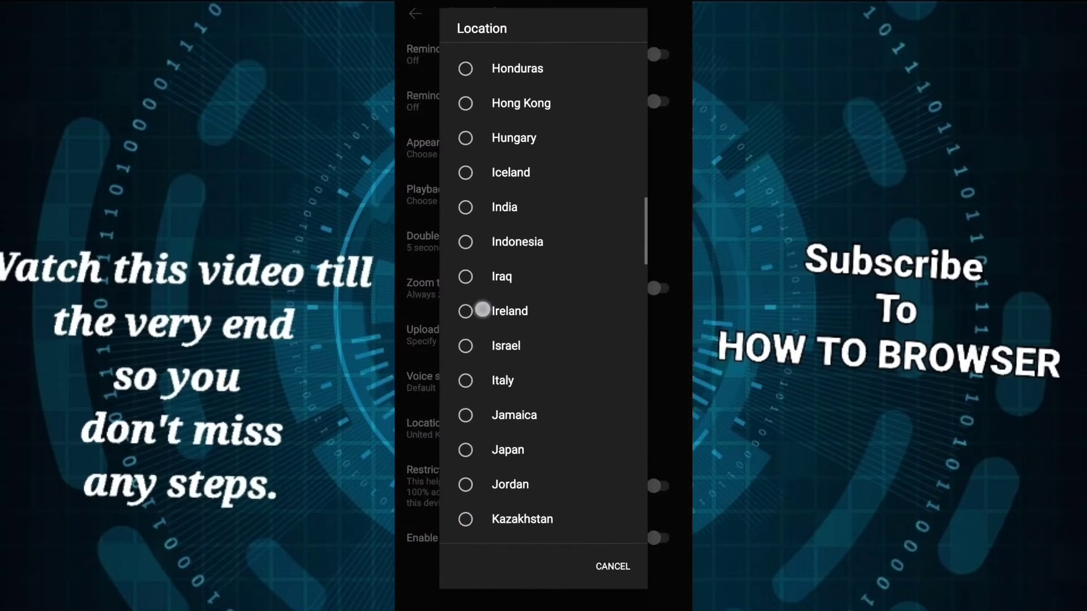
- Scroll the country list and set Location to New Zealand
scroll(down, 3)
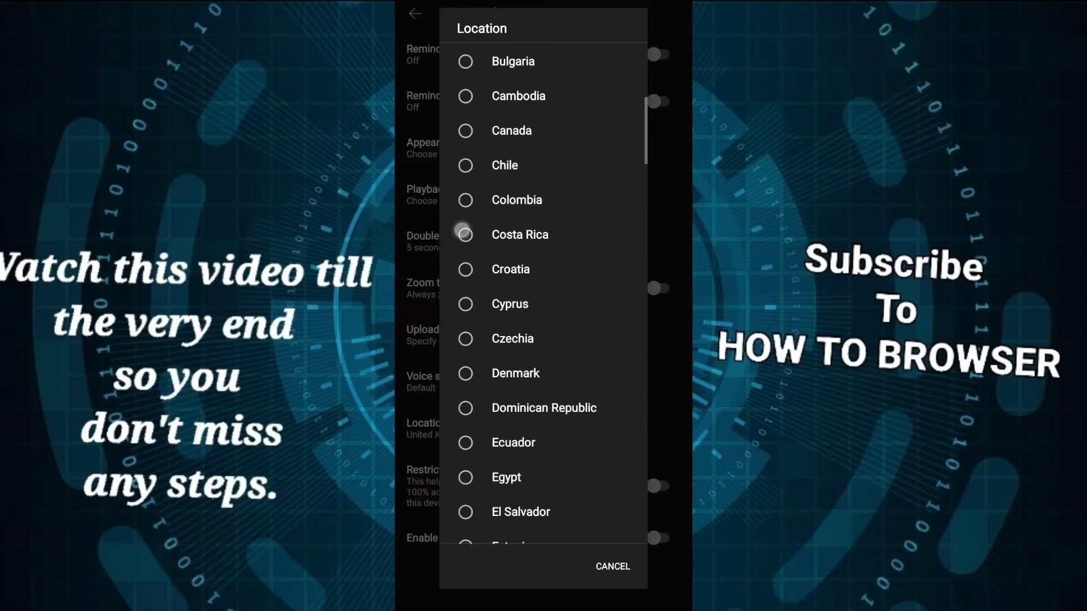
scroll(down, 3)
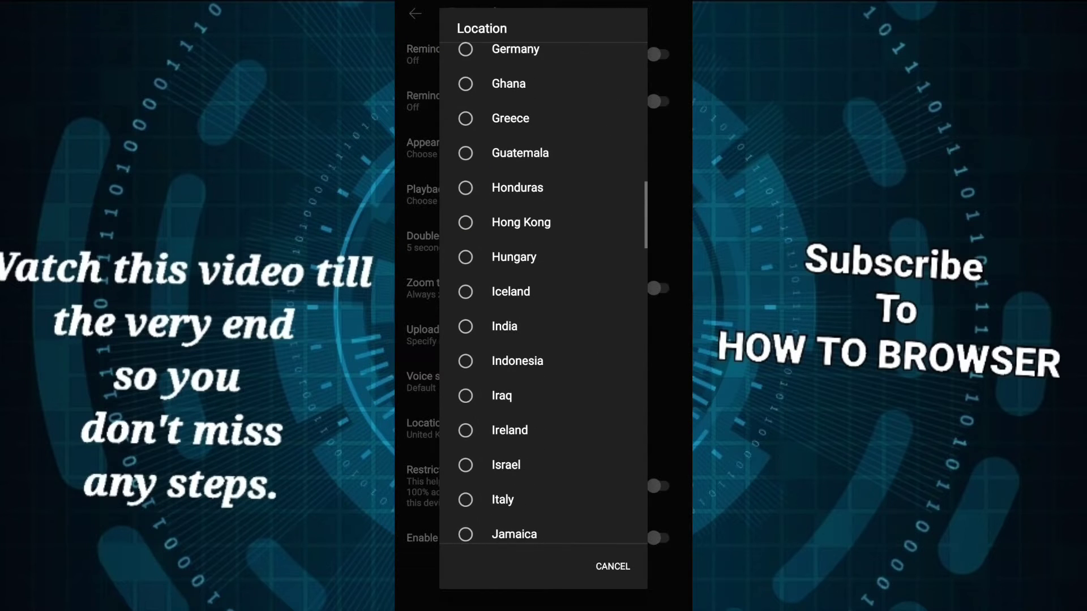
scroll(down, 3)
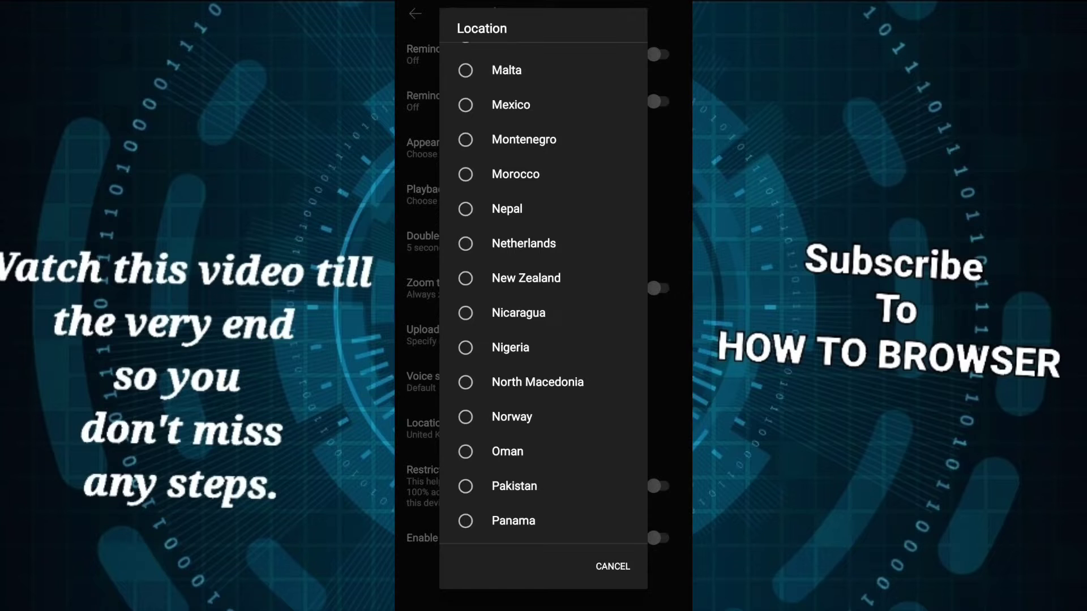
click(525, 278)
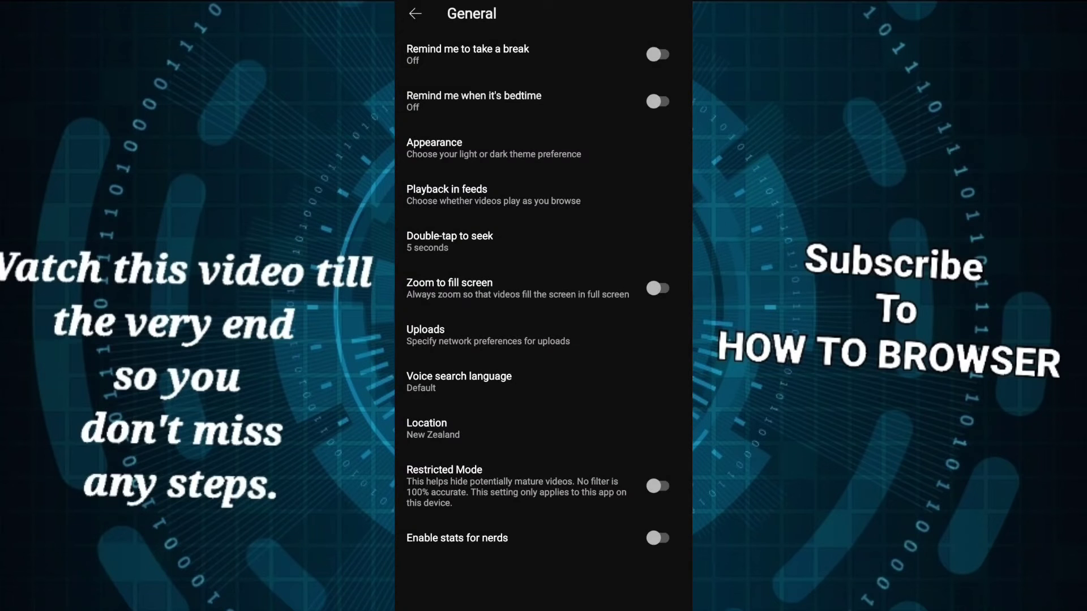